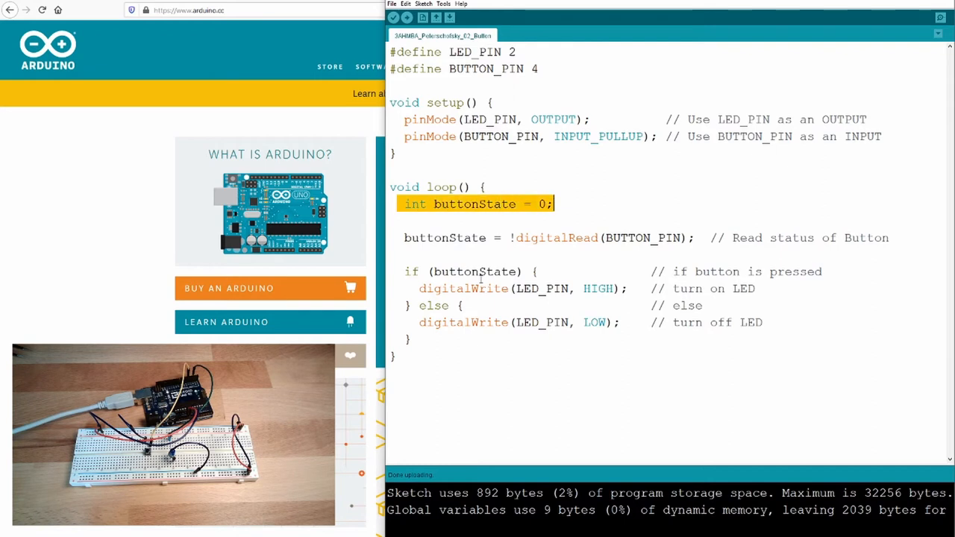
mouse_move(422, 342)
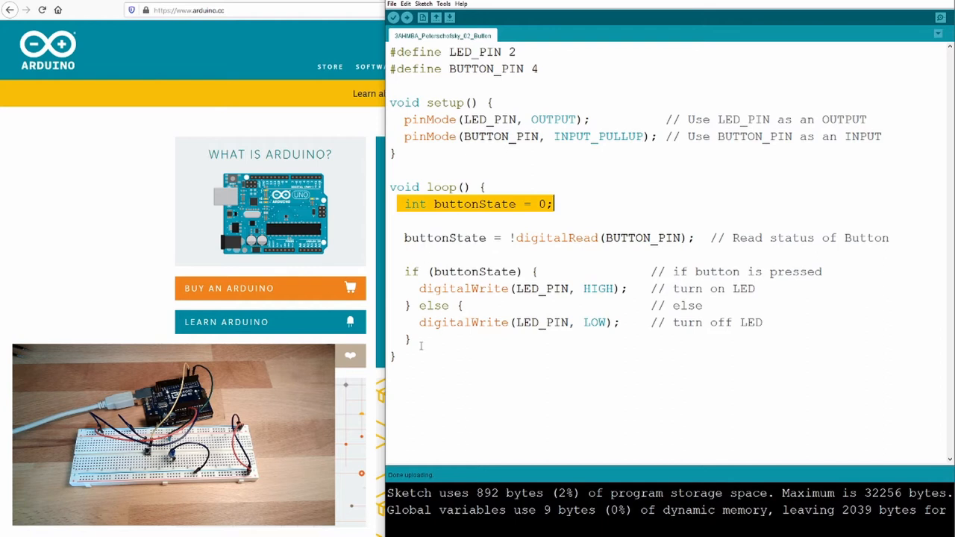
Insert blank lines after the two #define pin lines, before setup()
left_click(432, 204)
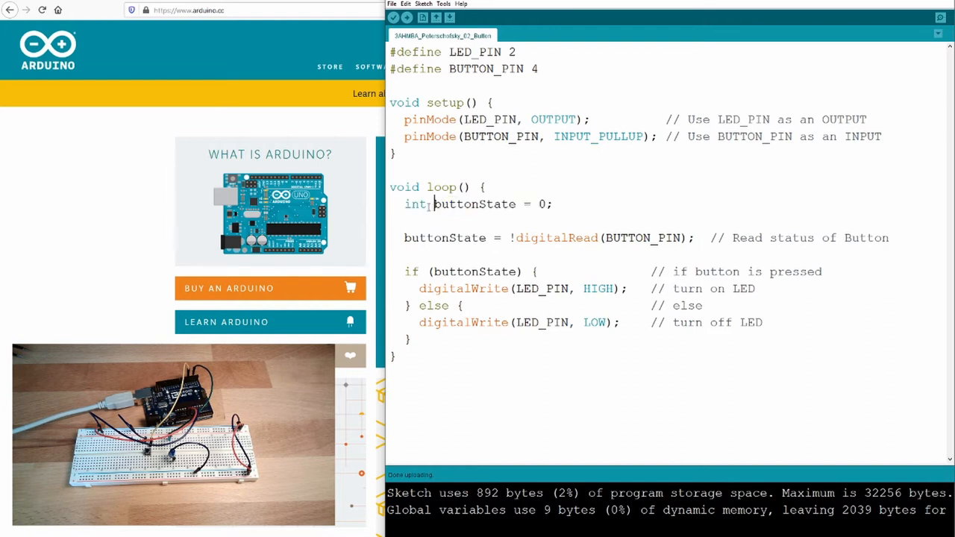
double_click(476, 204)
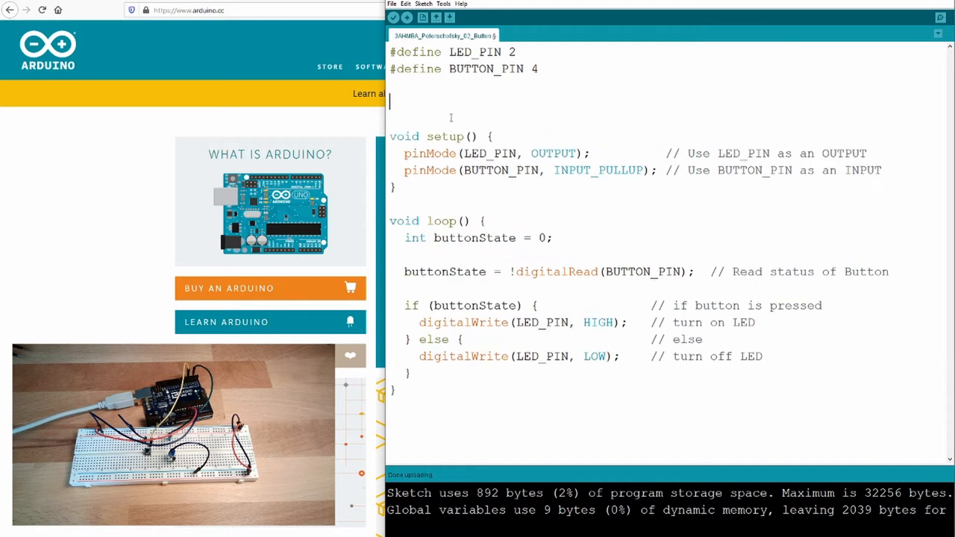
Declare the global variable 'int oldButtonStateG;' below the pin definitions
type("int")
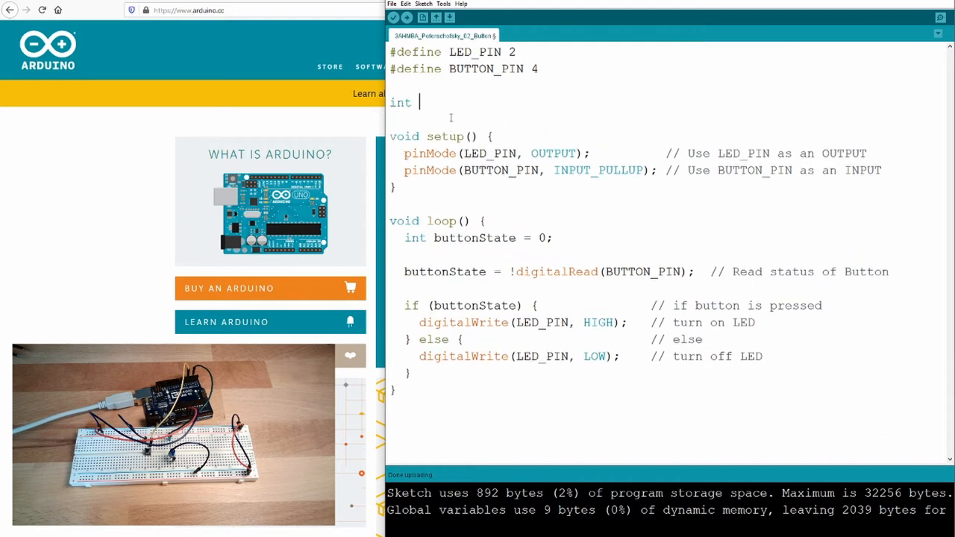
type("oldBu")
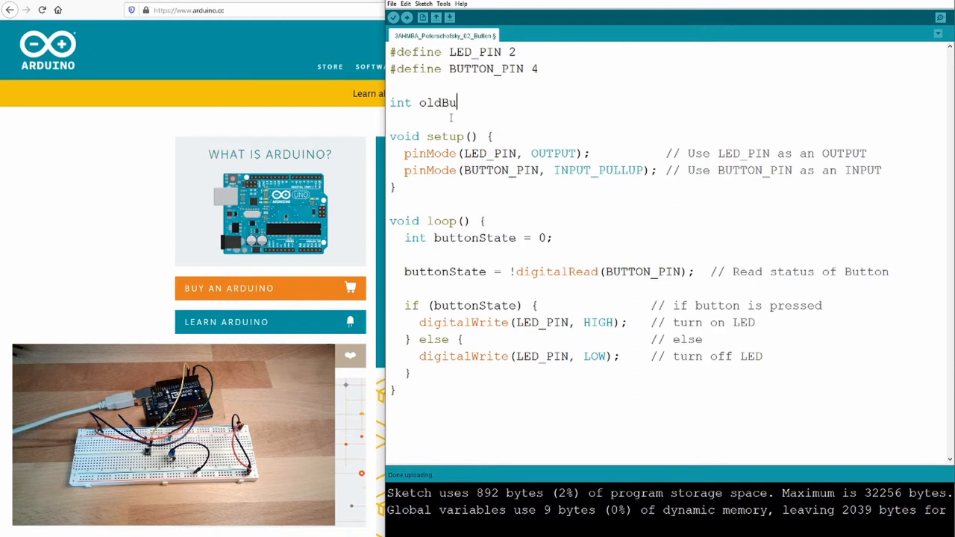
type("ttonStateG")
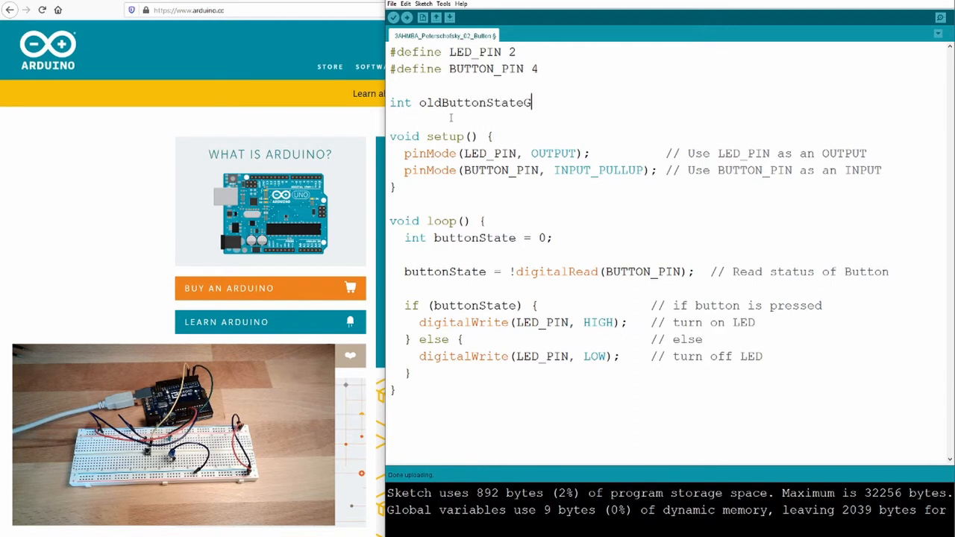
type(";")
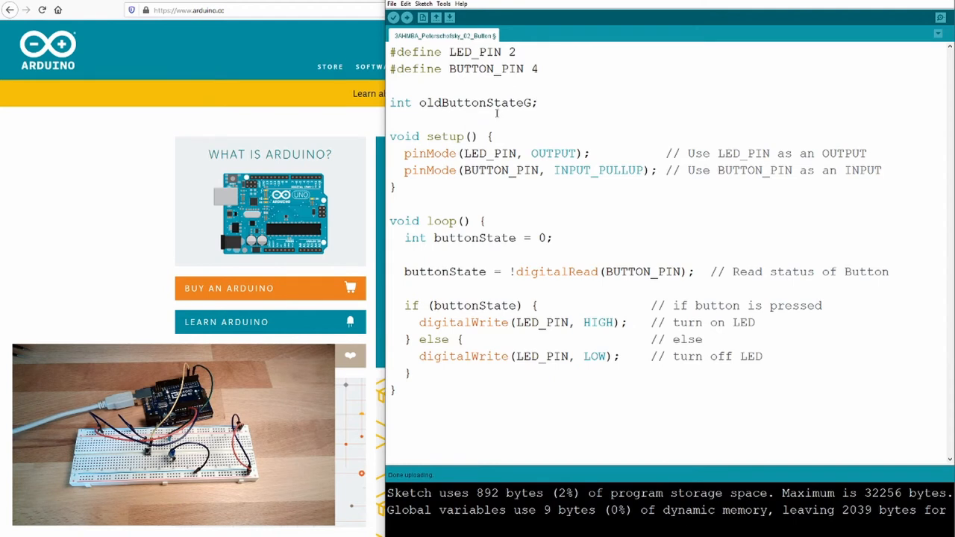
double_click(464, 103)
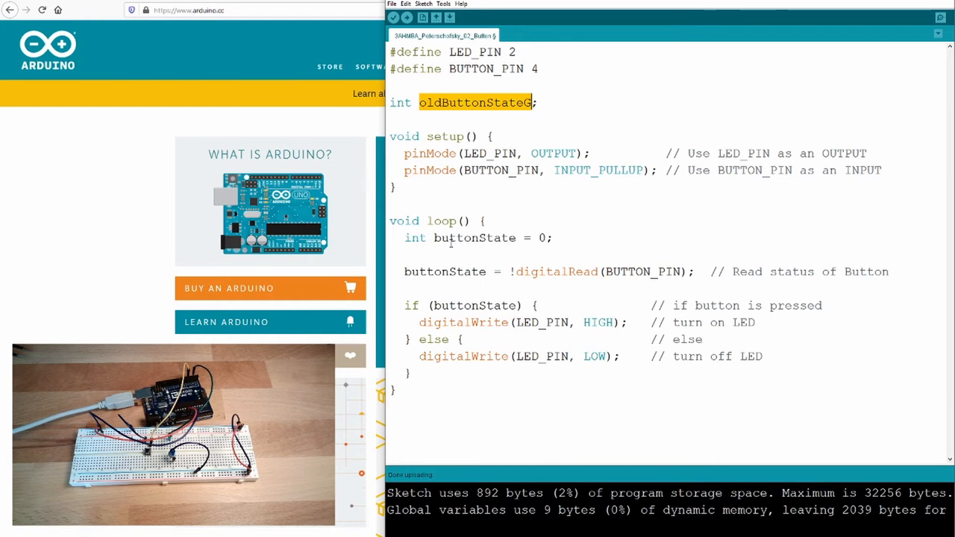
mouse_move(425, 109)
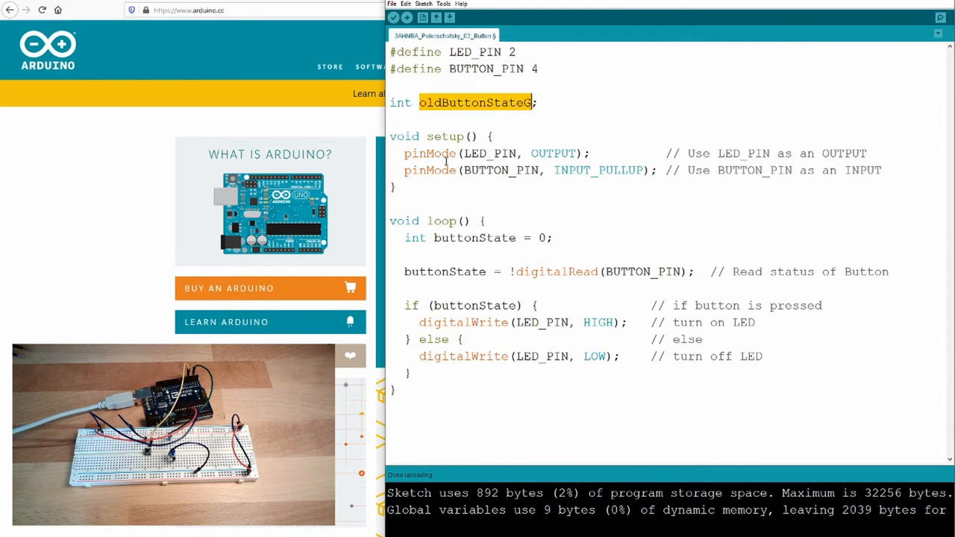
Place the cursor at the end of 'int buttonState = 0;' in loop()
left_click(414, 170)
type("int")
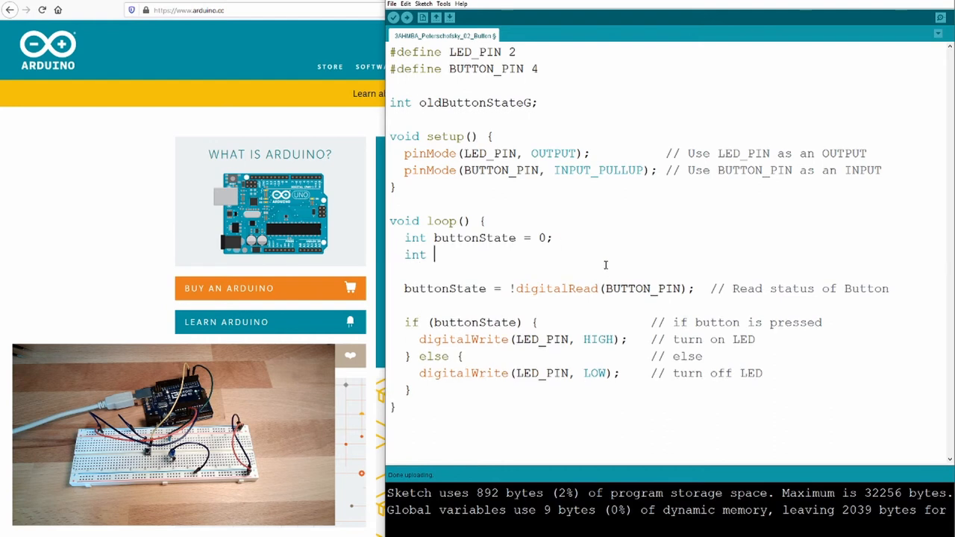
Complete the new loop() line as 'int oldButtonState;'
type("oldButt")
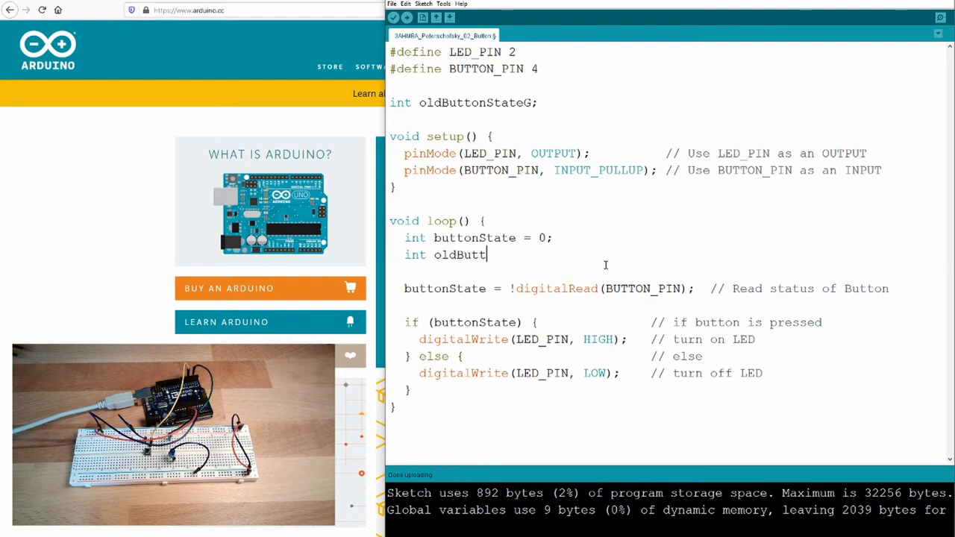
type("onState")
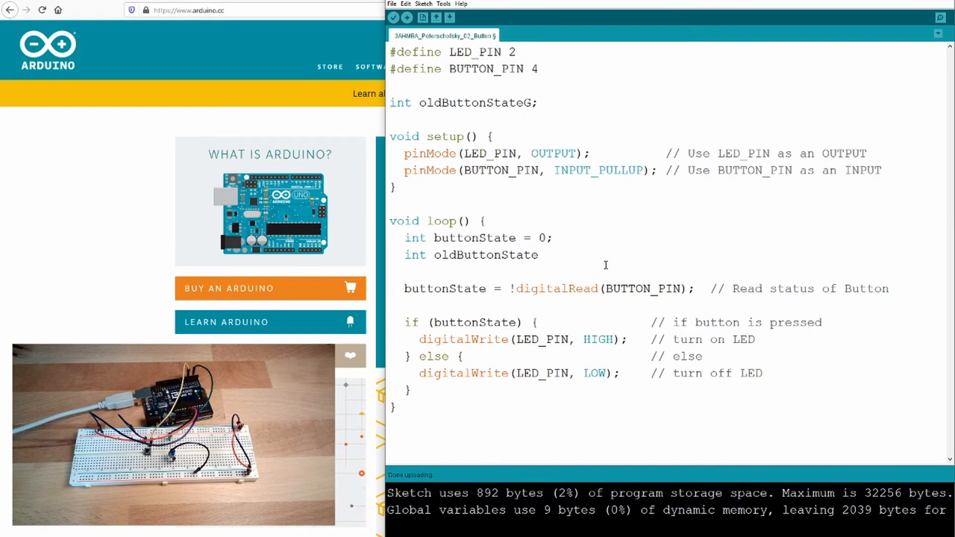
type(";")
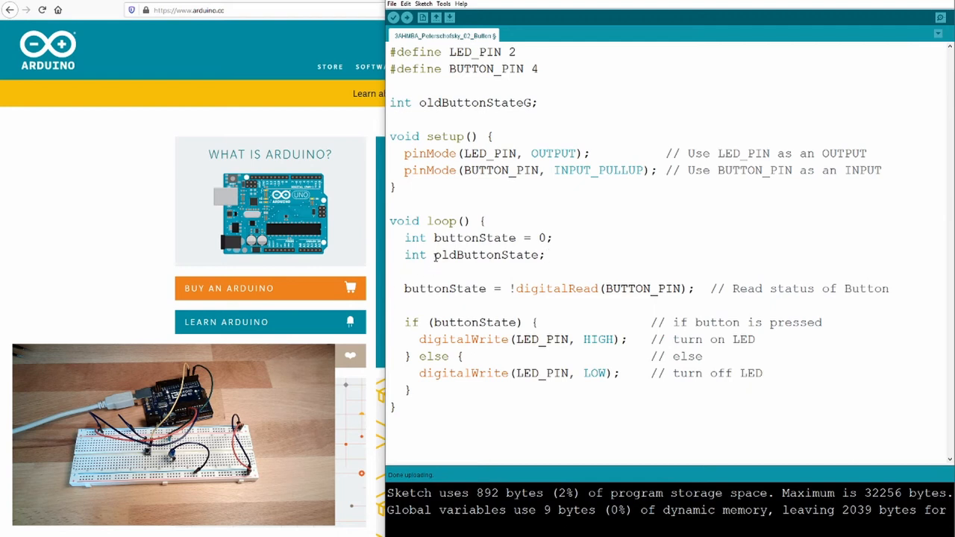
Position the cursor before 'int' on the oldButtonState line to add 'static'
double_click(485, 255)
type("static ")
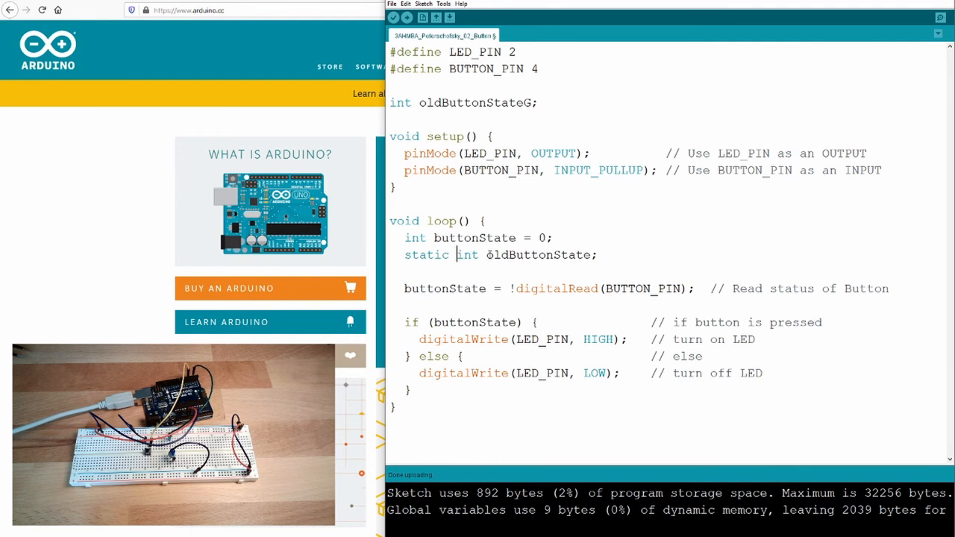
double_click(537, 254)
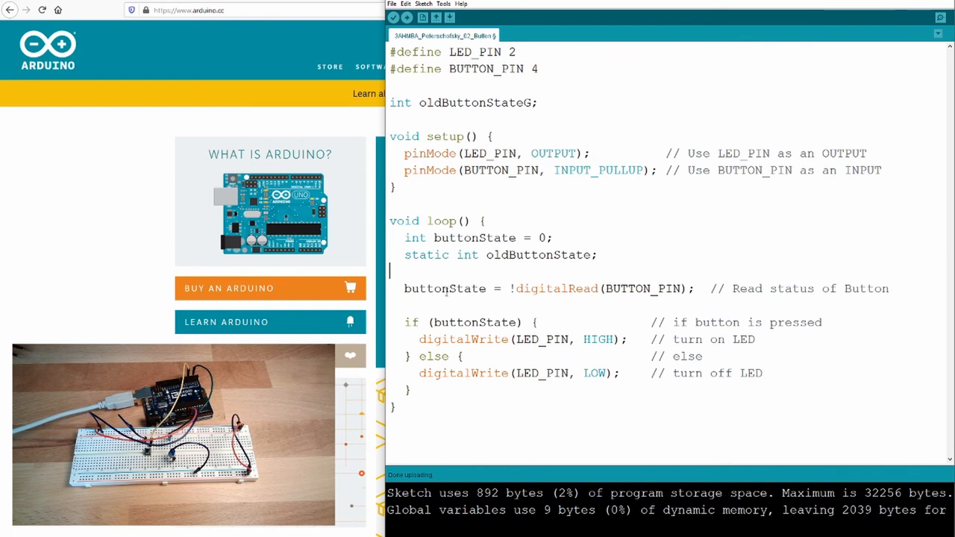
mouse_move(429, 262)
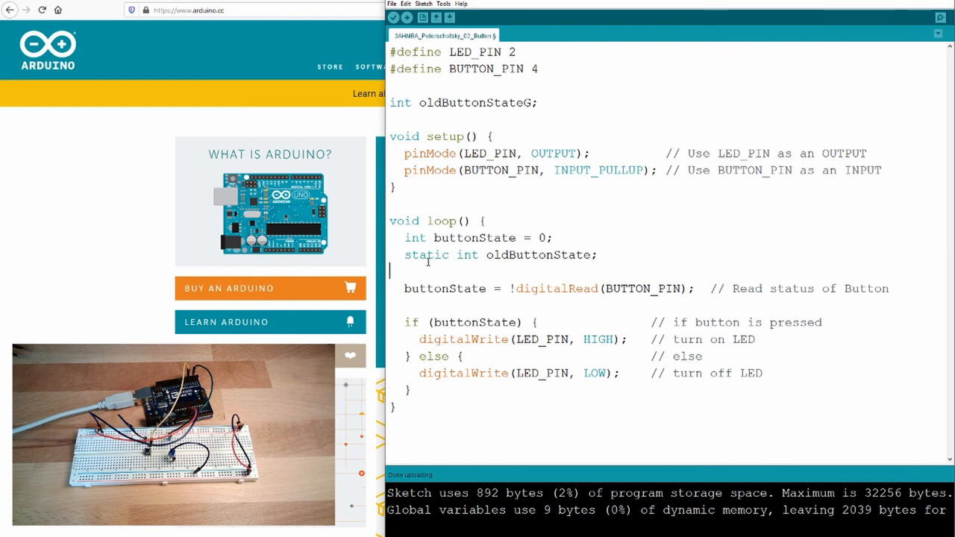